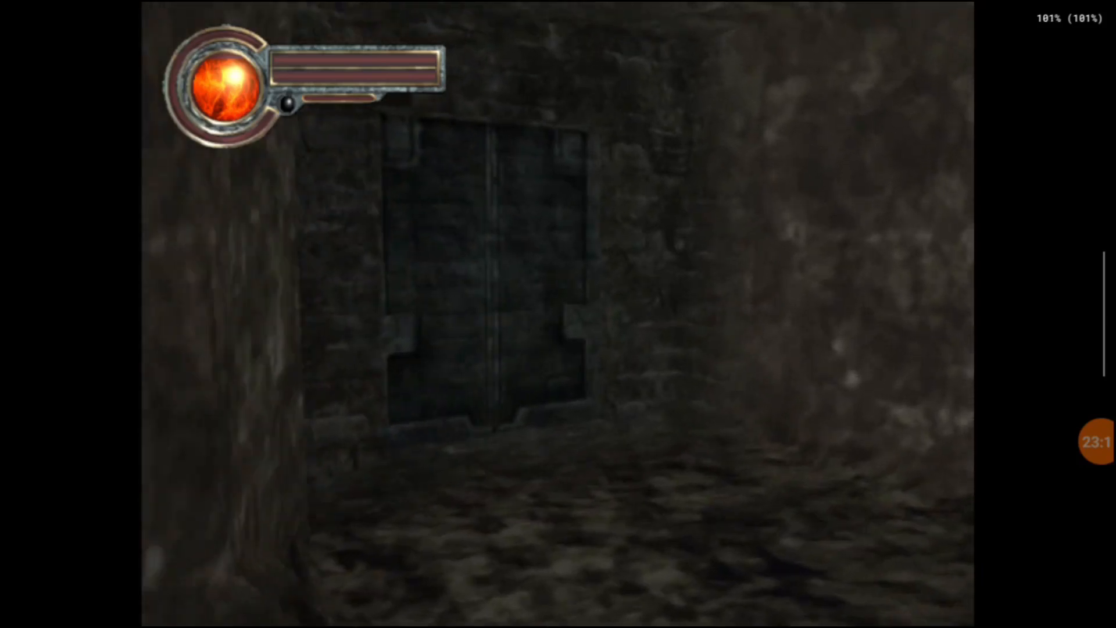
{"action": "key", "text": "w"}
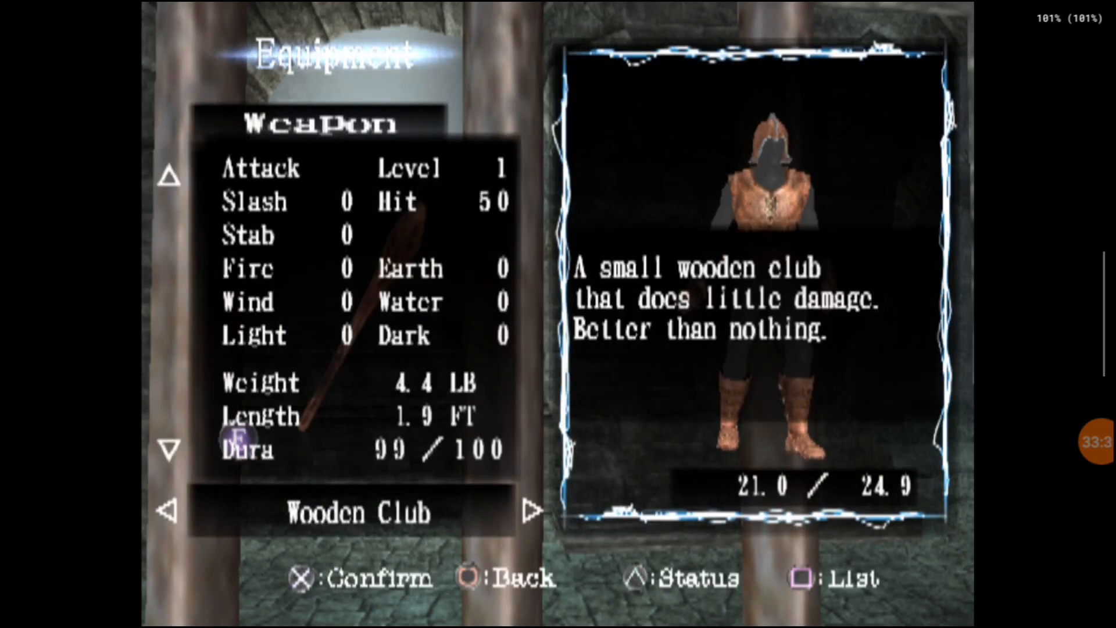
{"action": "left_click", "coordinate": [527, 511]}
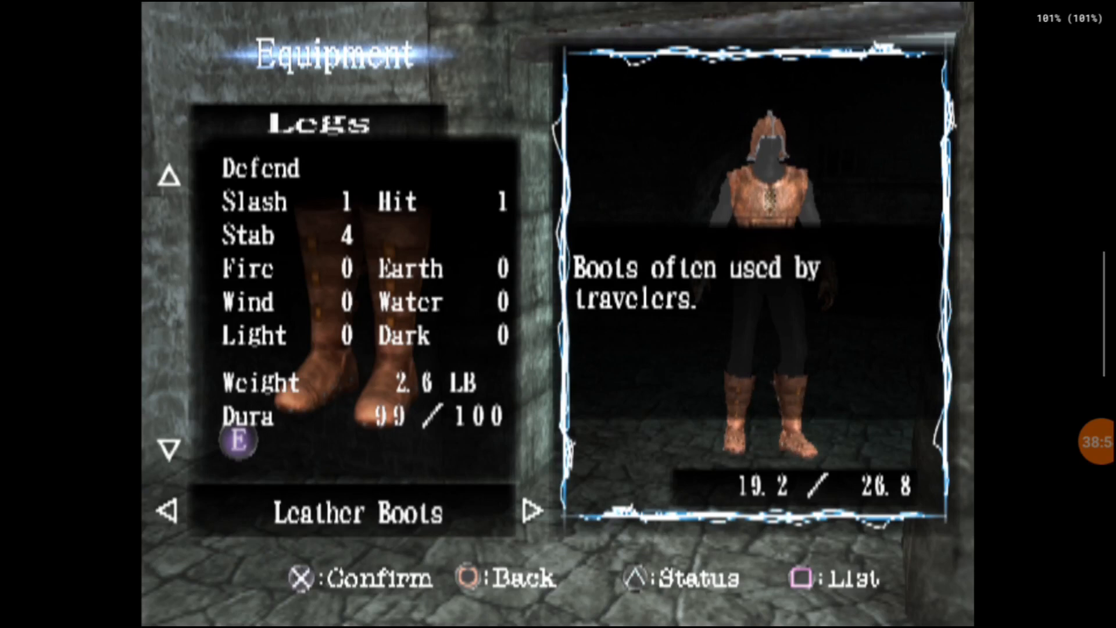
{"action": "left_click", "coordinate": [540, 511]}
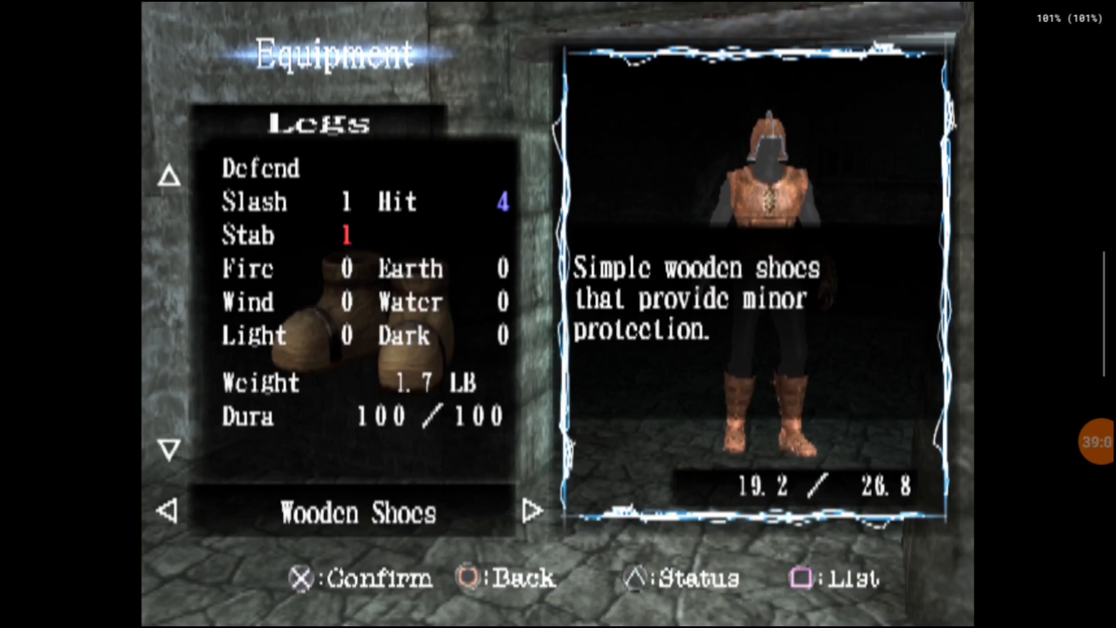
{"action": "left_click", "coordinate": [529, 511]}
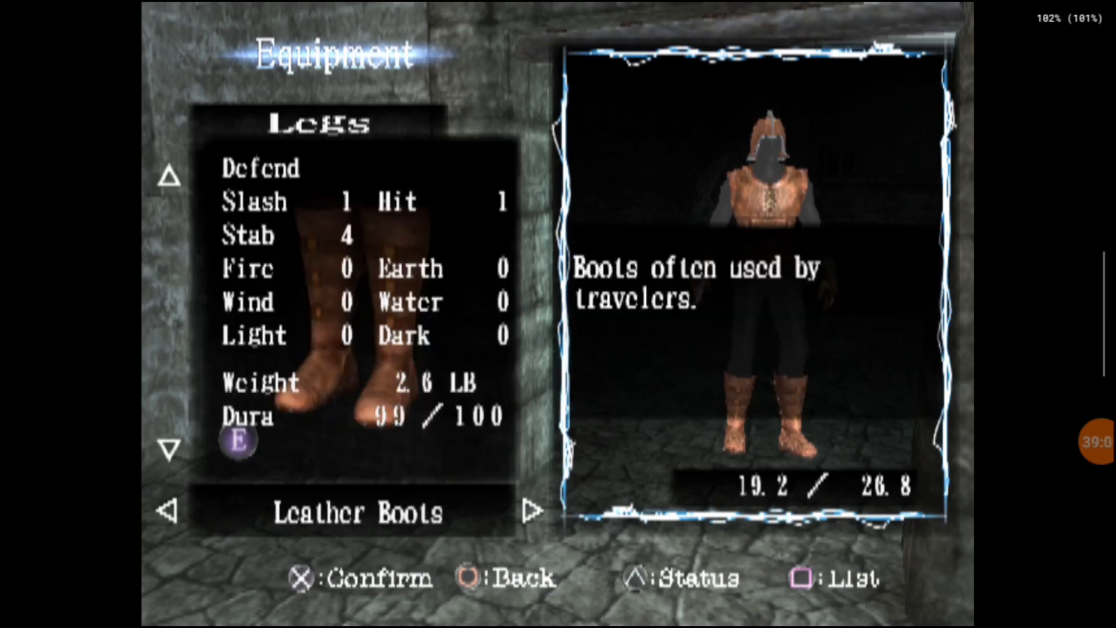
{"action": "key", "text": "circle"}
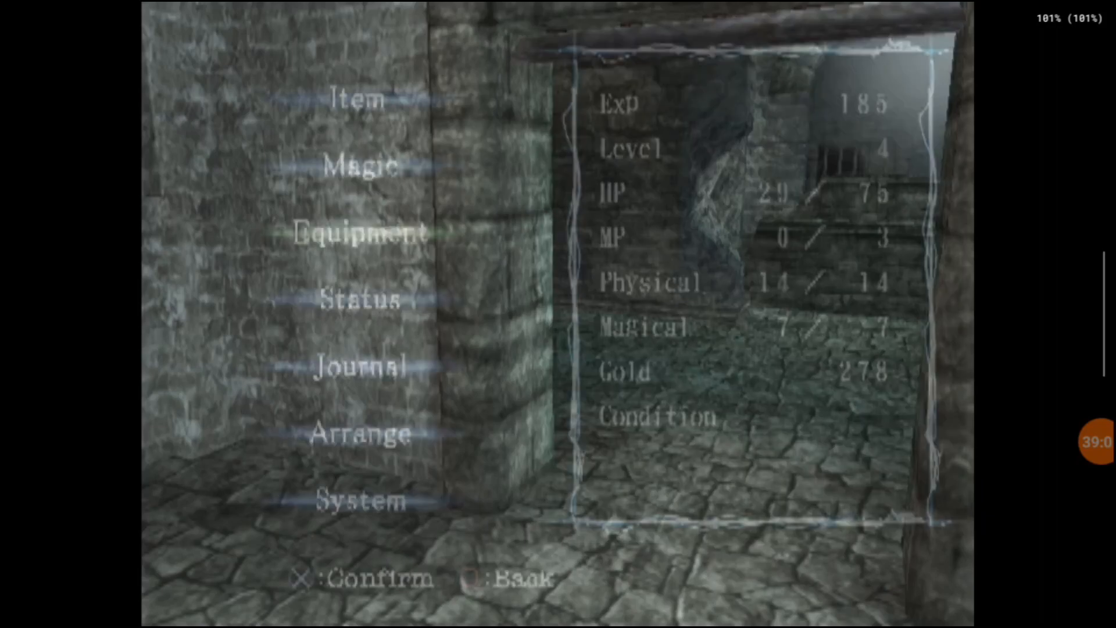